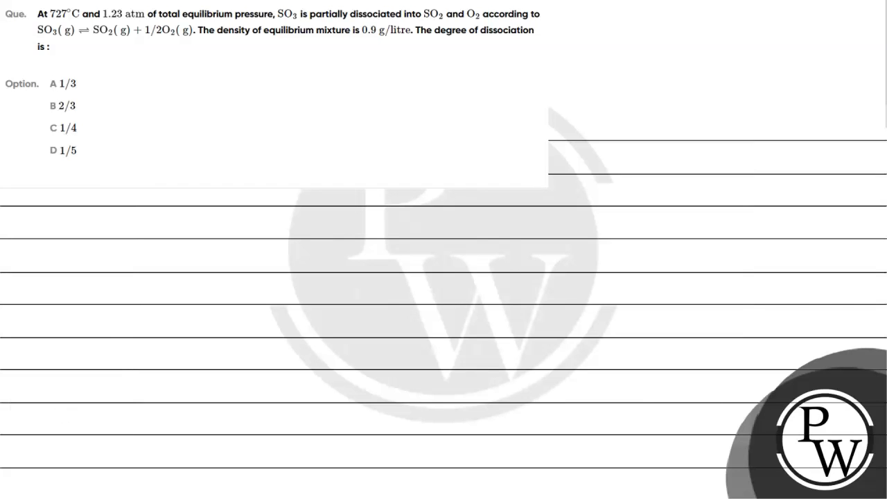
Highlight in yellow 727°C and 1.23 atm, then the SO3 dissociation equation and 0.9 g/litre density.
{"action": "left_click_drag", "start_coordinate": [37, 13], "coordinate": [97, 14]}
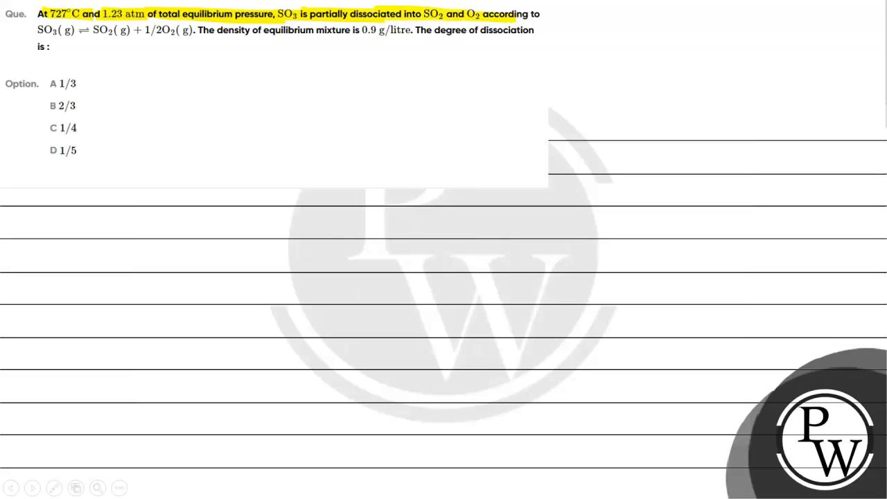
{"action": "left_click_drag", "start_coordinate": [201, 32], "coordinate": [412, 32]}
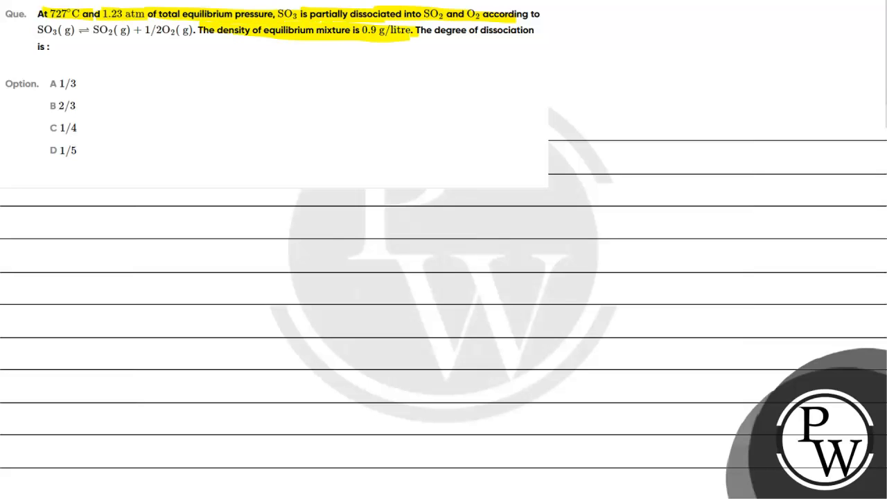